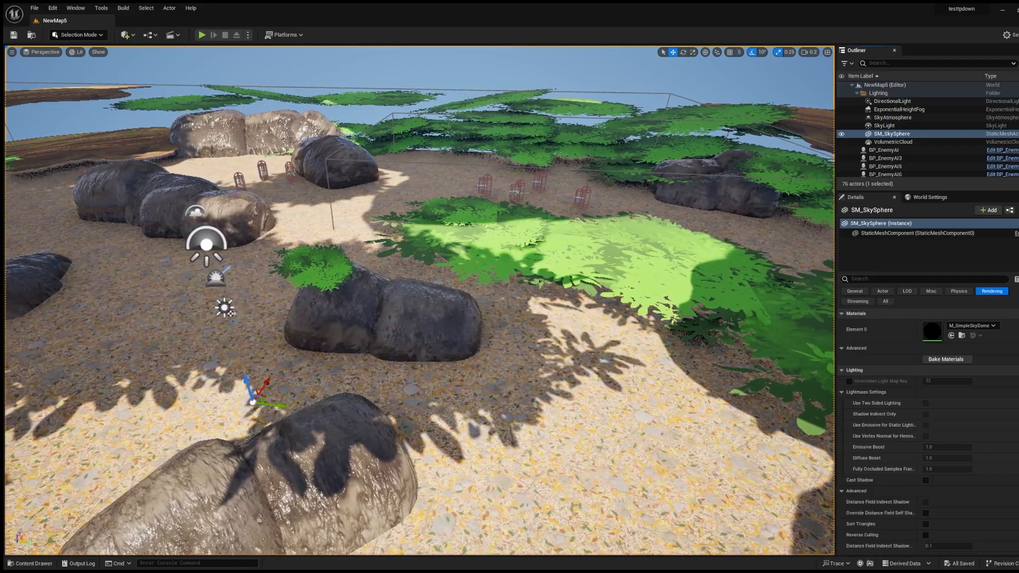
# - Start Play In Editor on the forest level and walk the bird forward with W
pyautogui.click(203, 35)
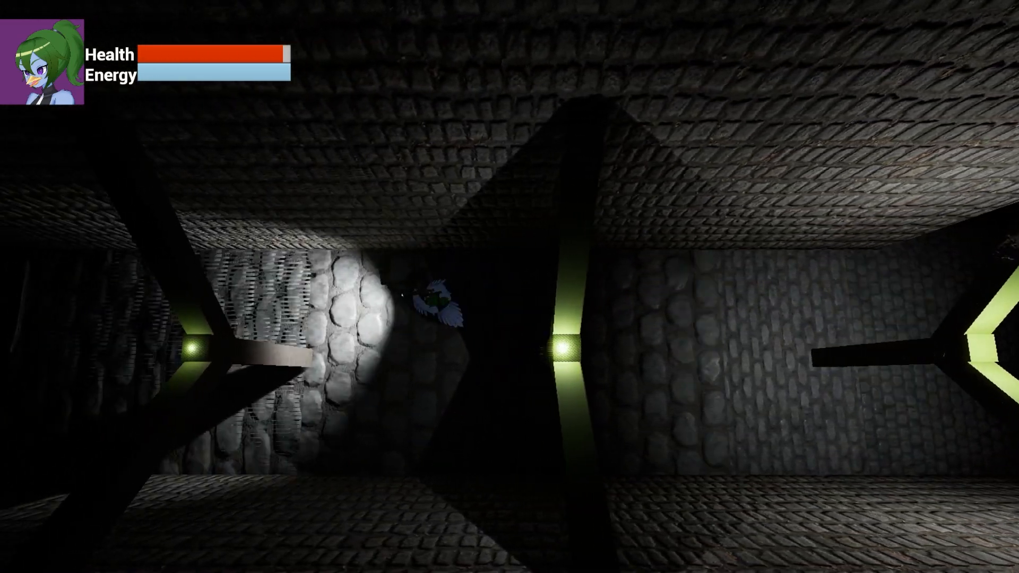
pyautogui.moveTo(510, 287)
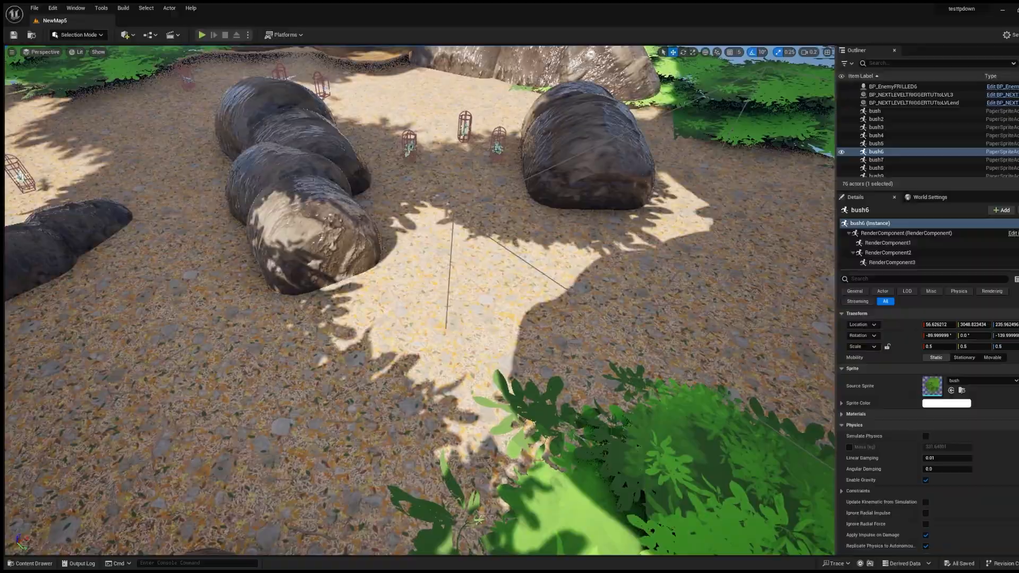
pyautogui.click(201, 34)
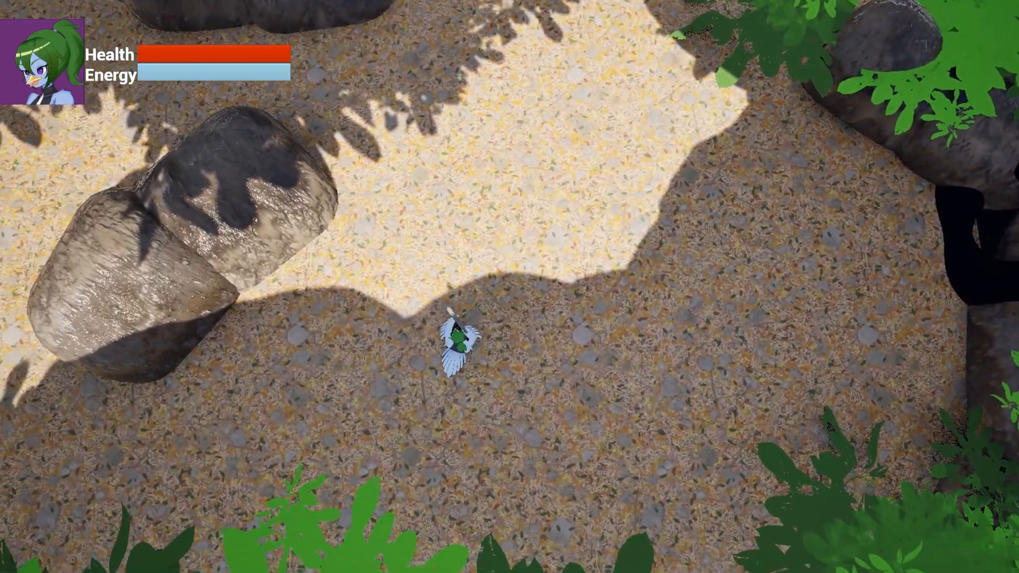
pyautogui.press('w')
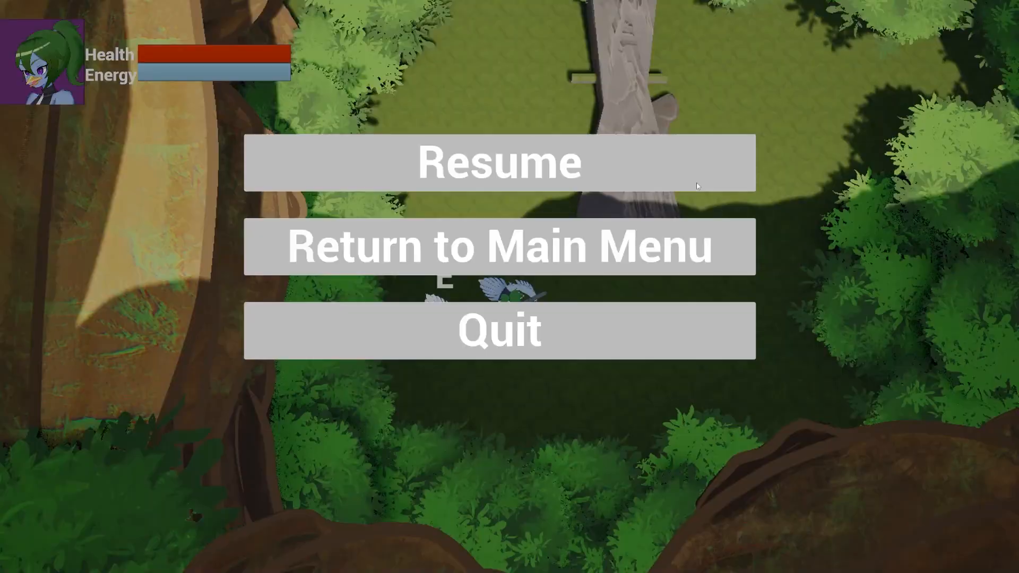
# - Resume the paused forest game and advance the other bird's dialogue text
pyautogui.click(499, 162)
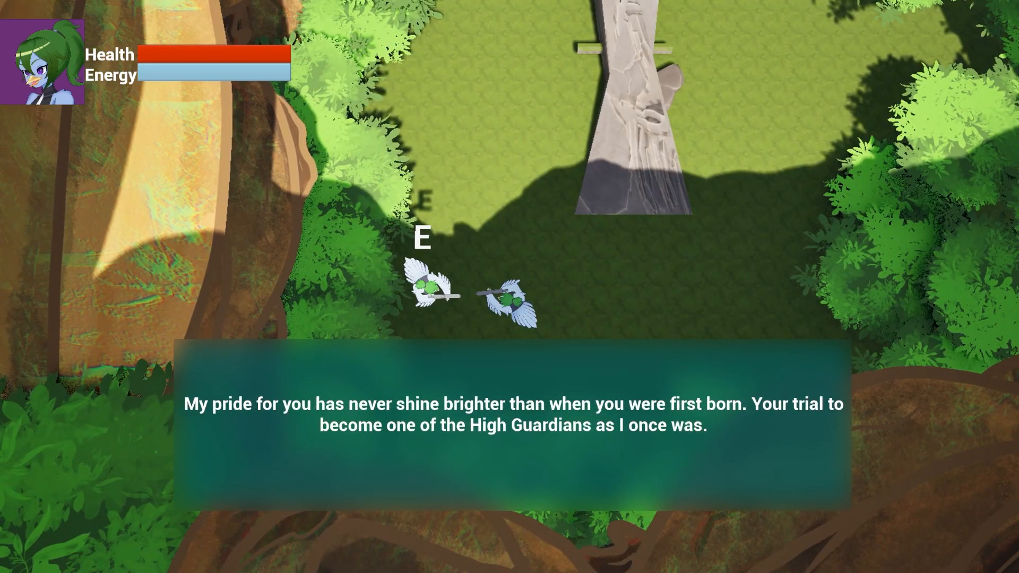
pyautogui.click(507, 422)
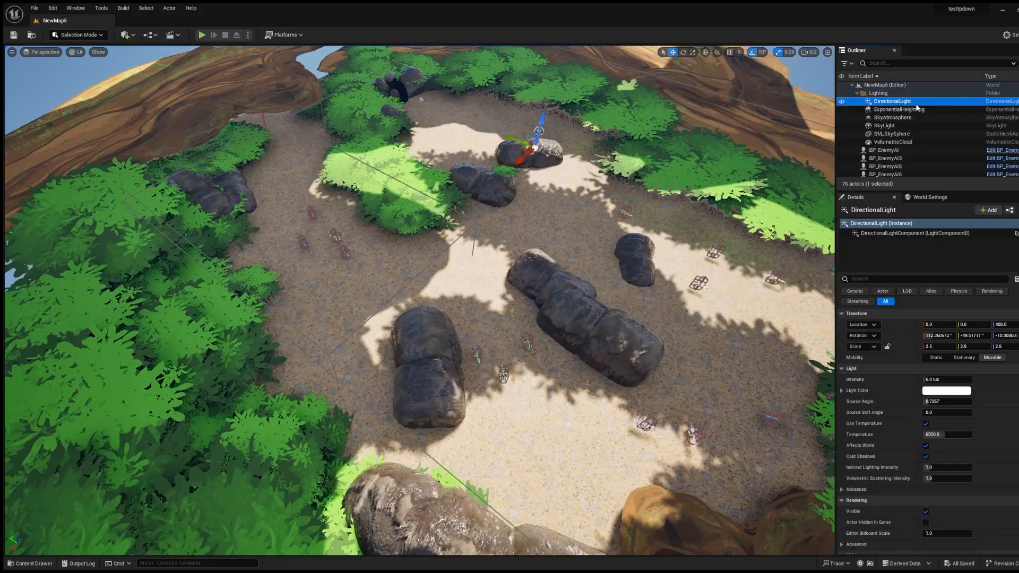
# - Select SM_SkySphere, BP_EnemyAI and another Outliner actor to inspect their settings
pyautogui.click(891, 133)
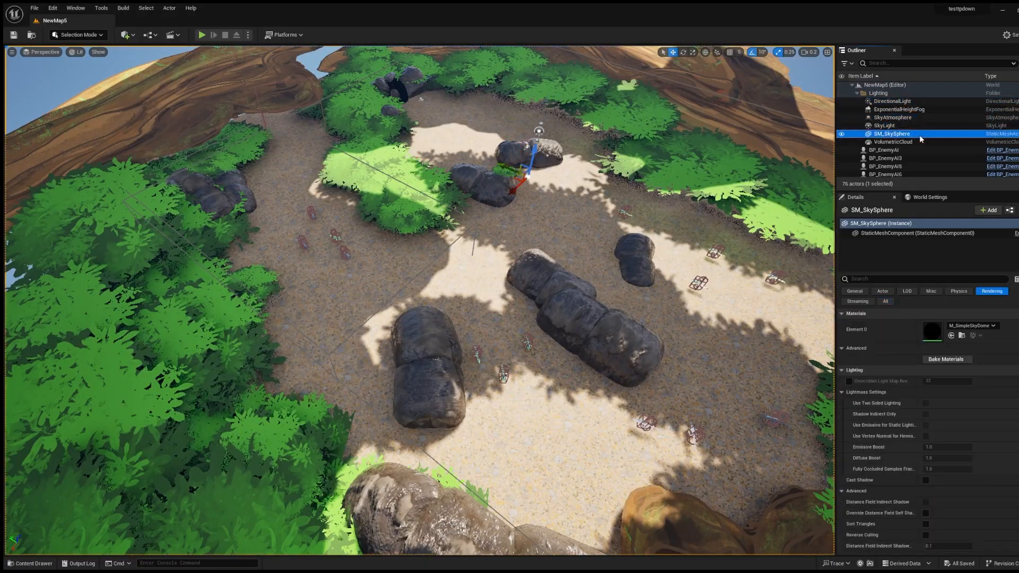
pyautogui.click(884, 98)
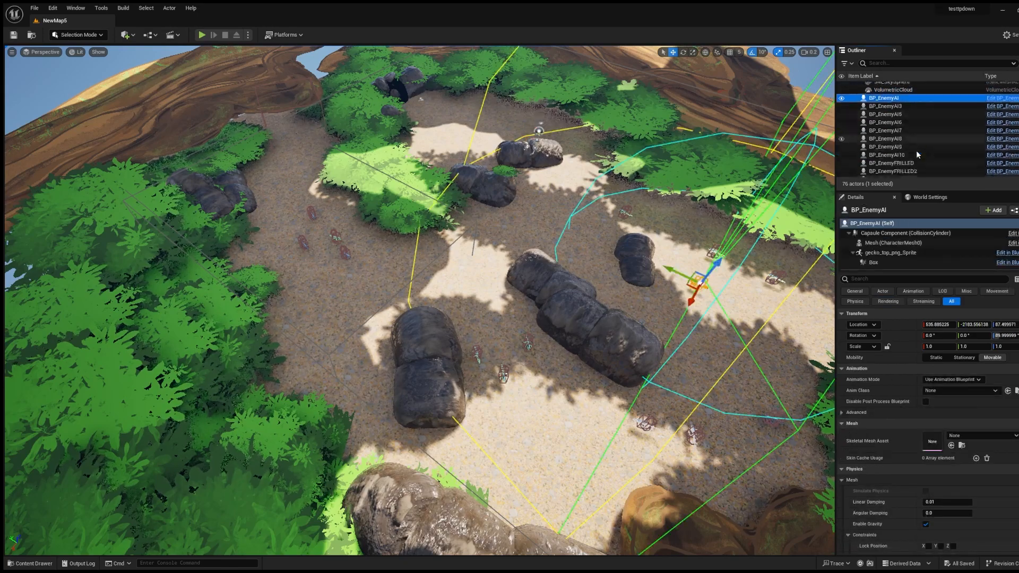
pyautogui.click(877, 151)
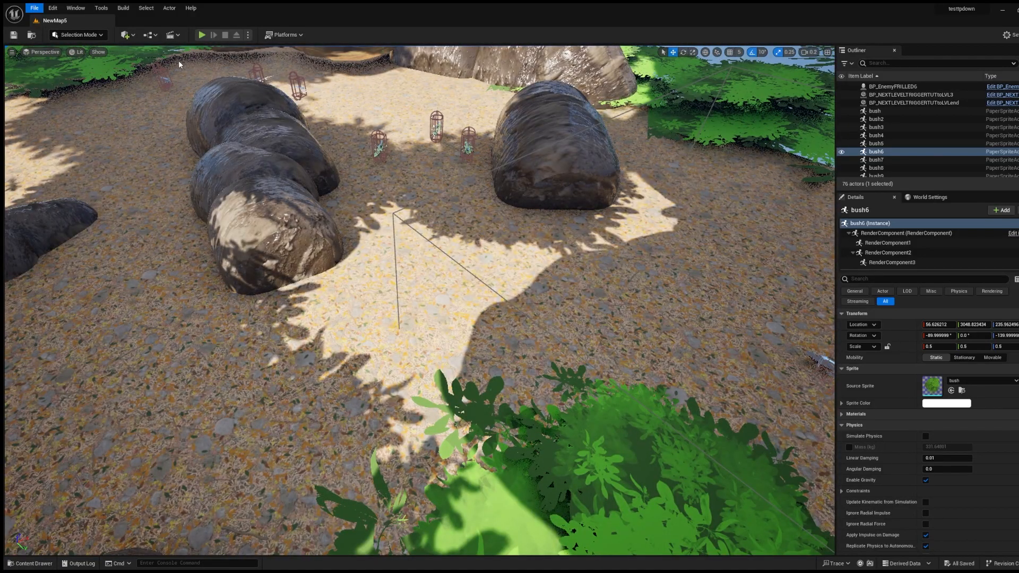
pyautogui.moveTo(197, 80)
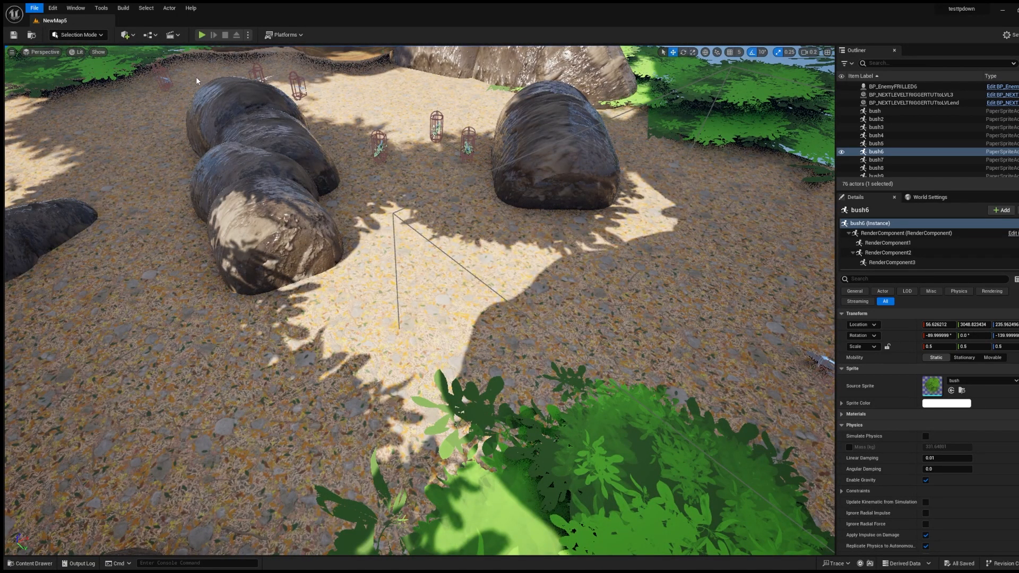
pyautogui.moveTo(200, 90)
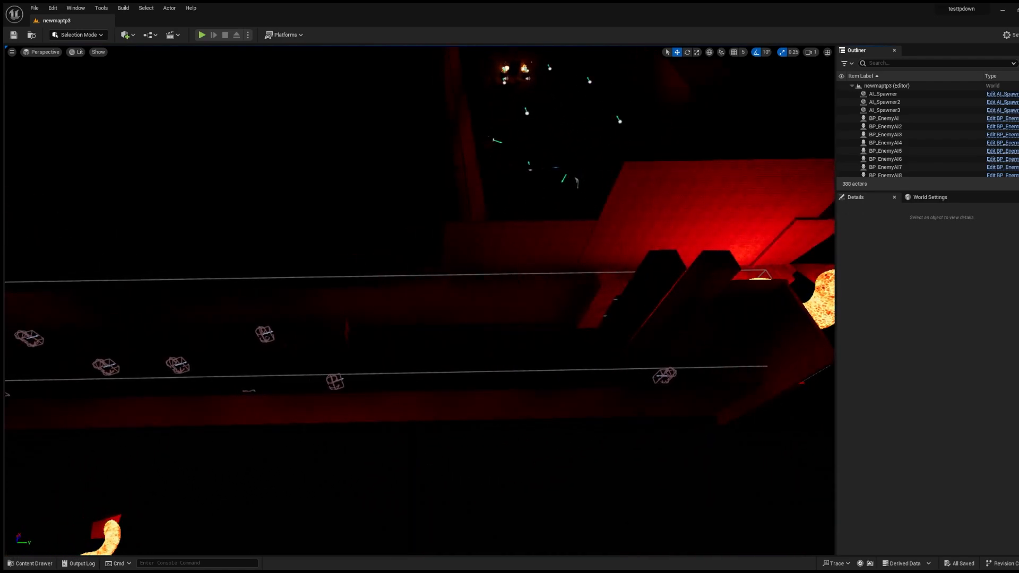
# - Play newmaptp3 and guide the bird along stone corridors between lava pools
pyautogui.click(202, 35)
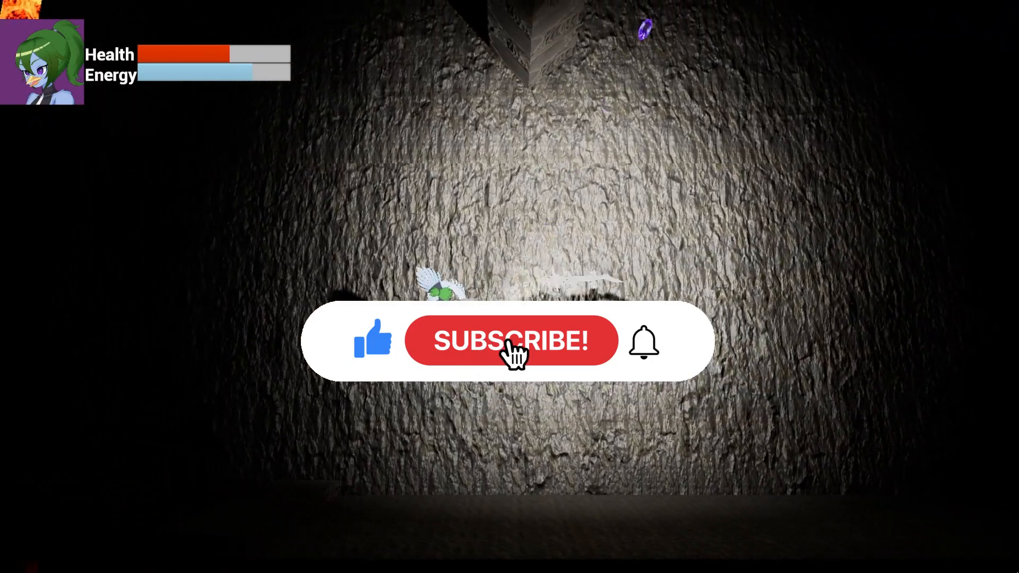
pyautogui.click(511, 341)
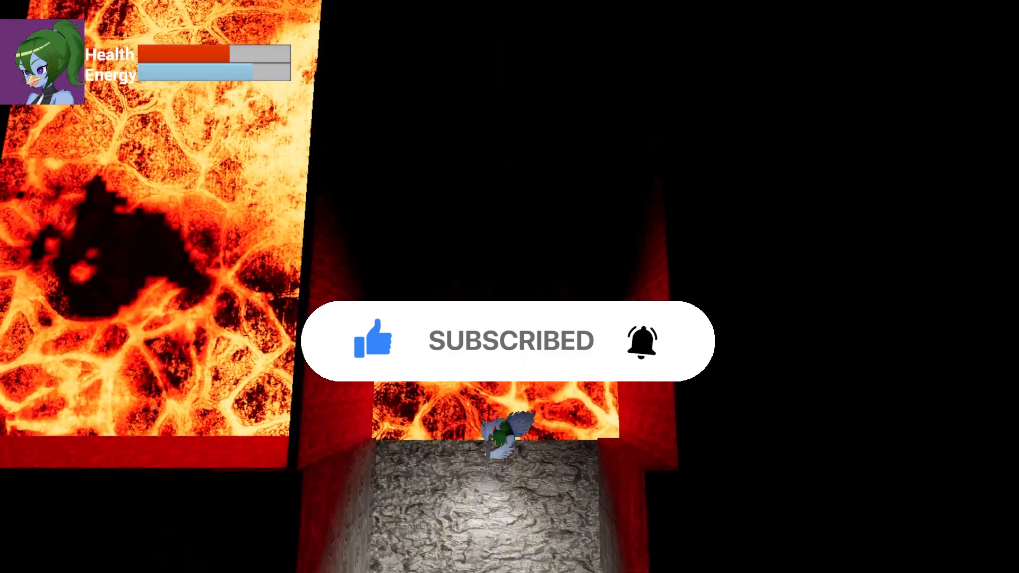